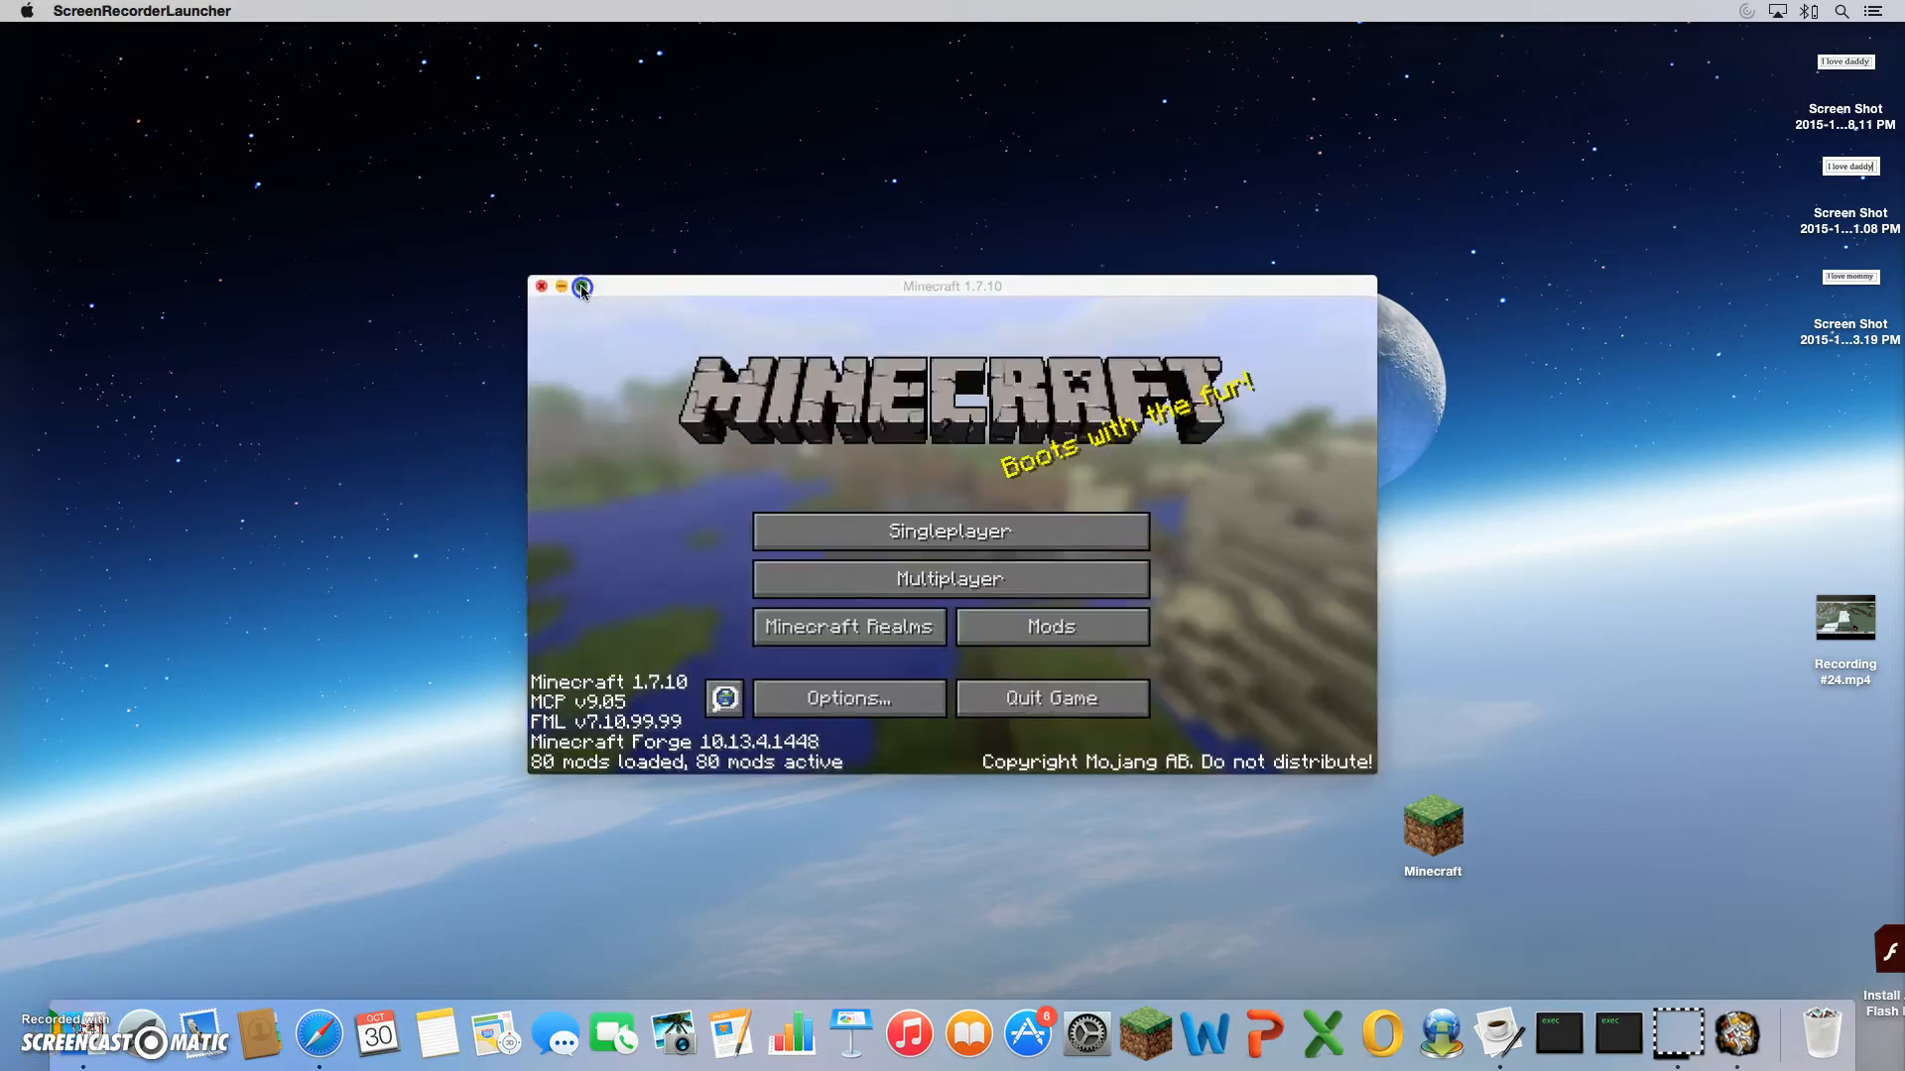
- Start loading a singleplayer world from the modded Minecraft title screen
left_click(950, 531)
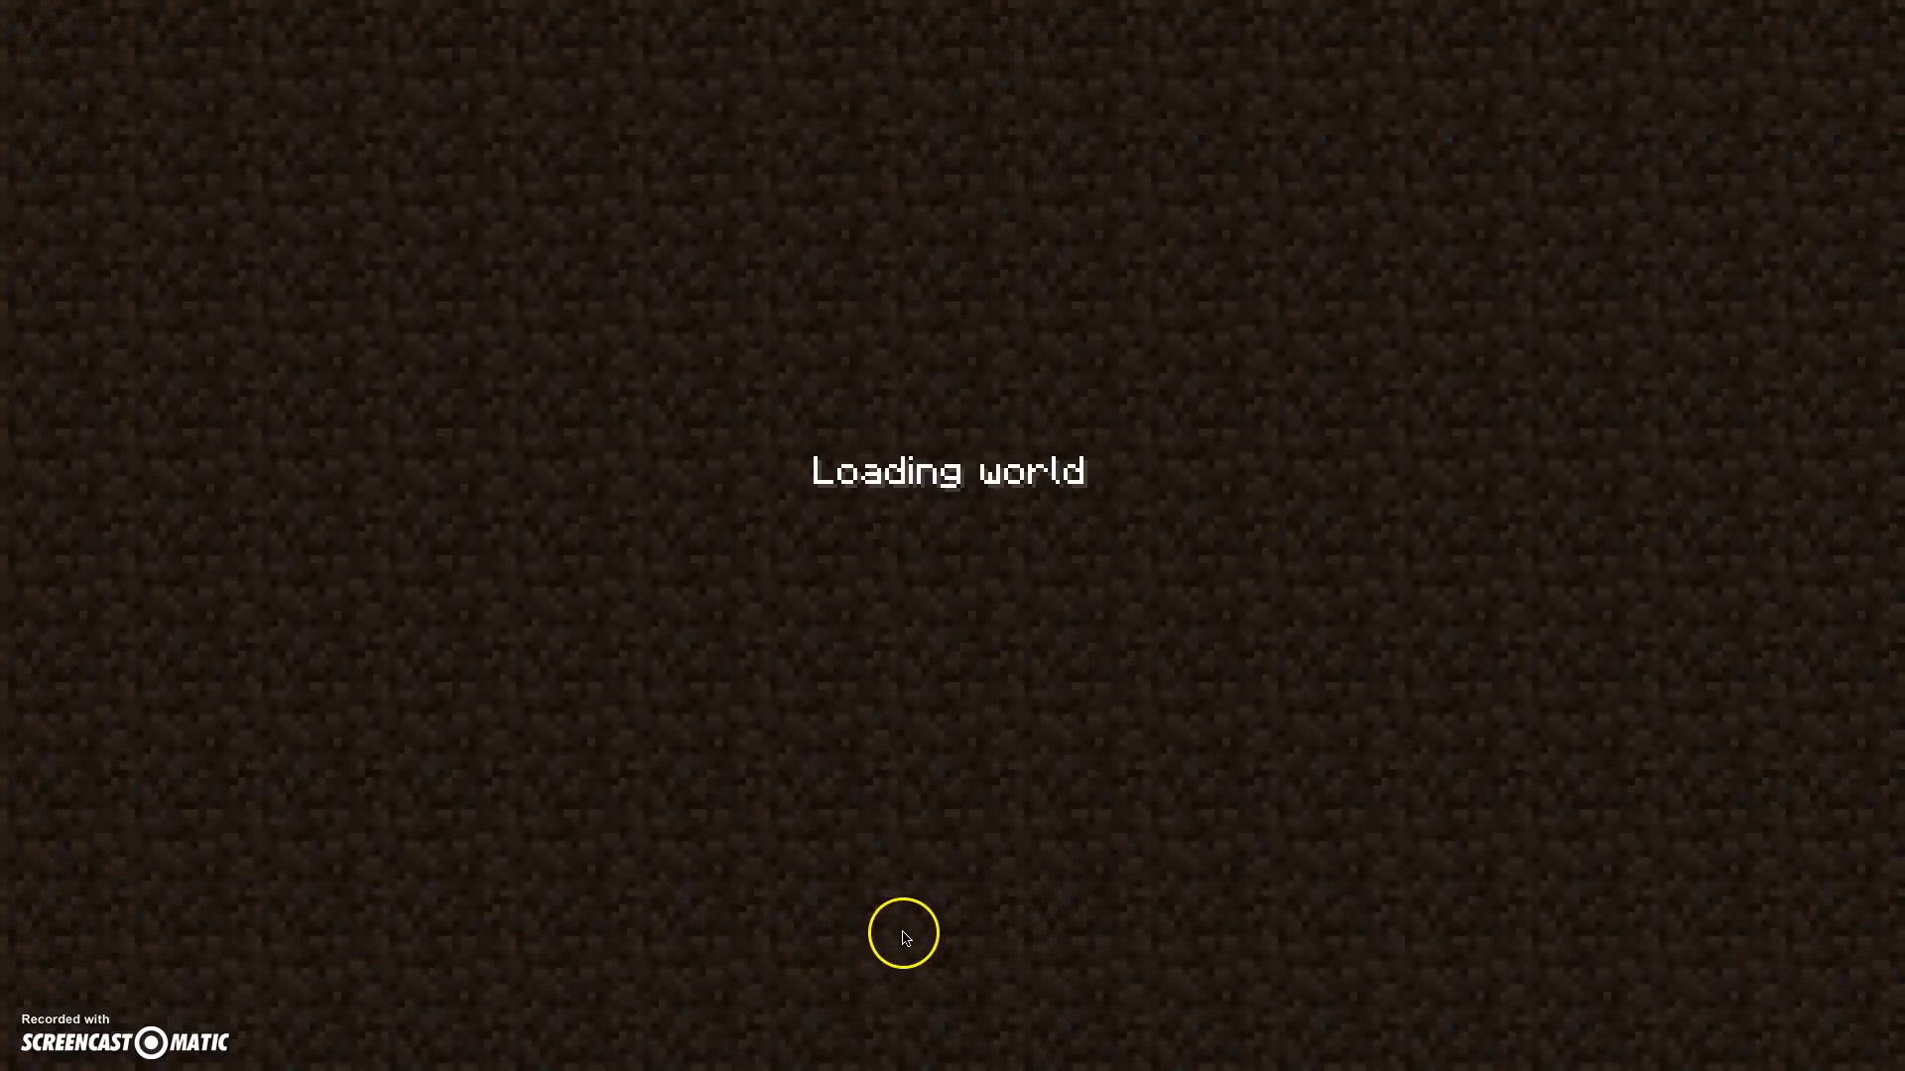
mouse_move(904, 937)
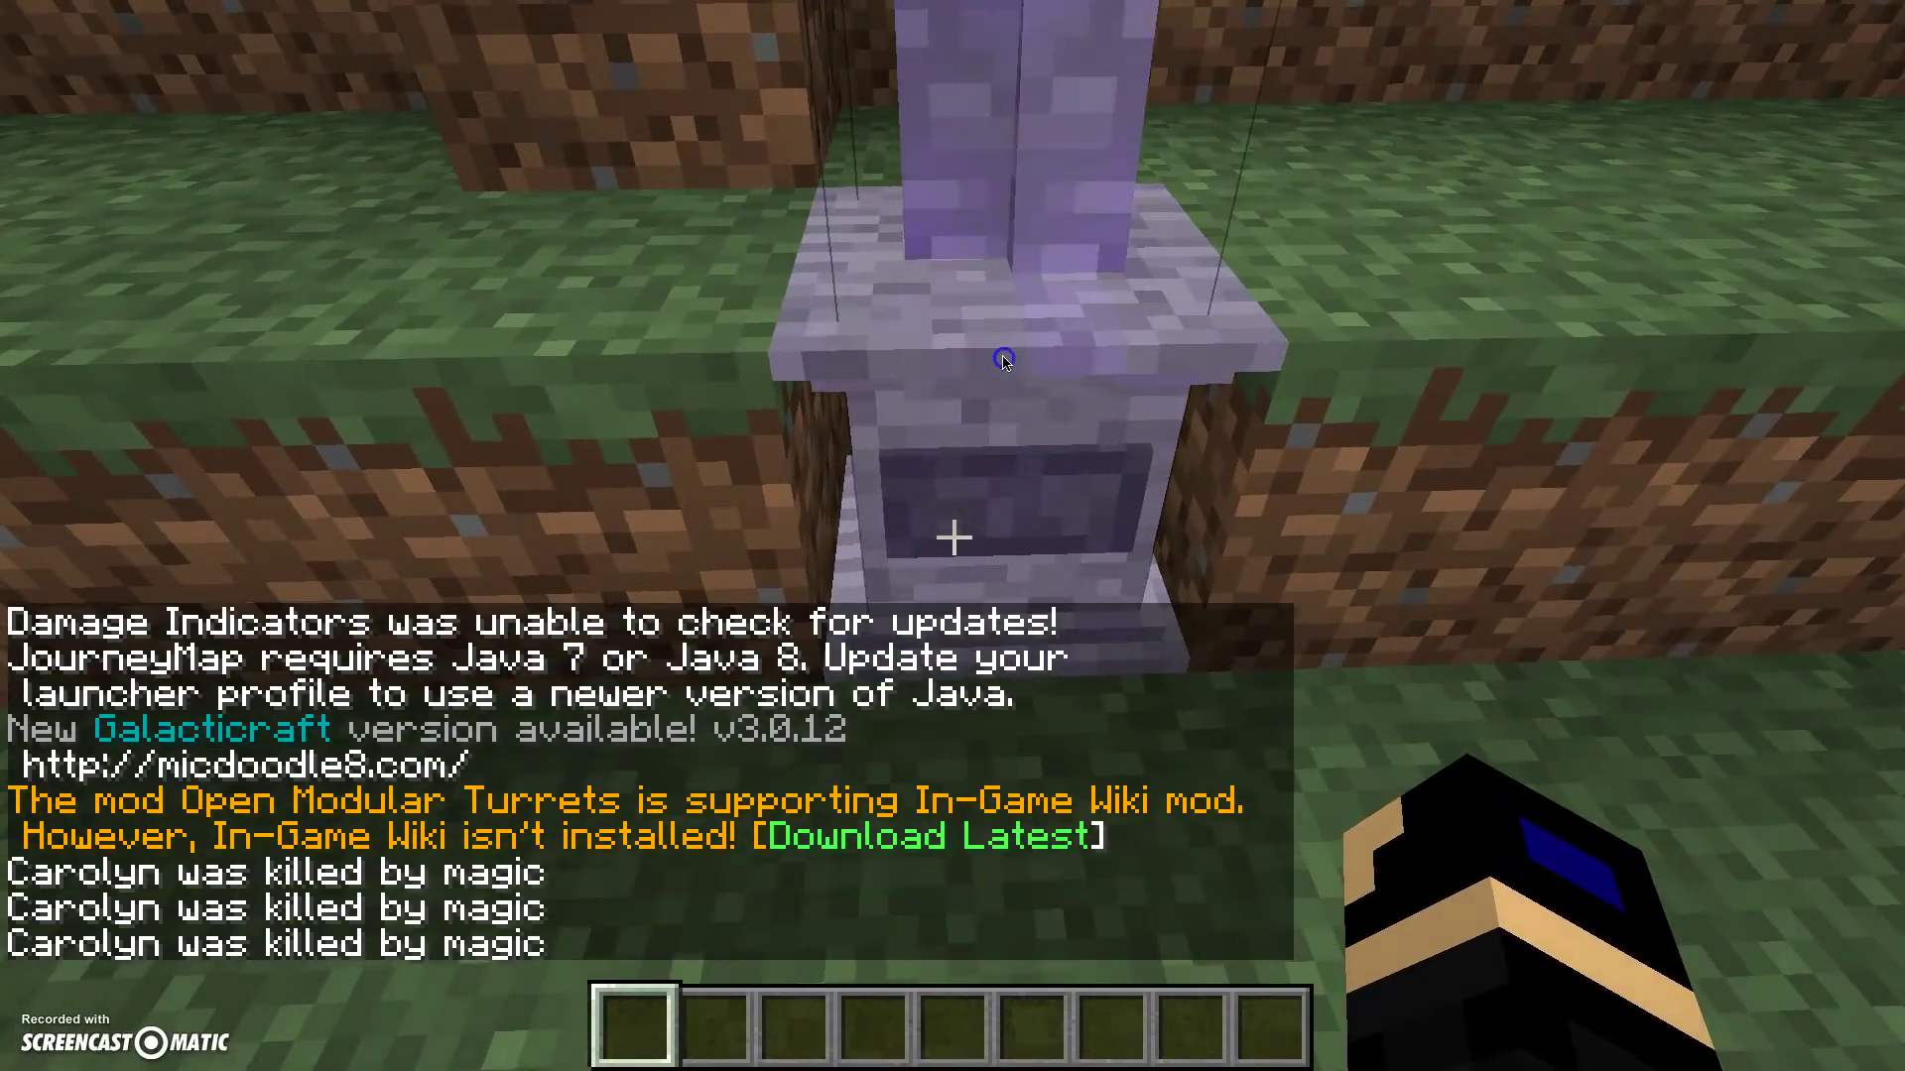
mouse_move(1003, 363)
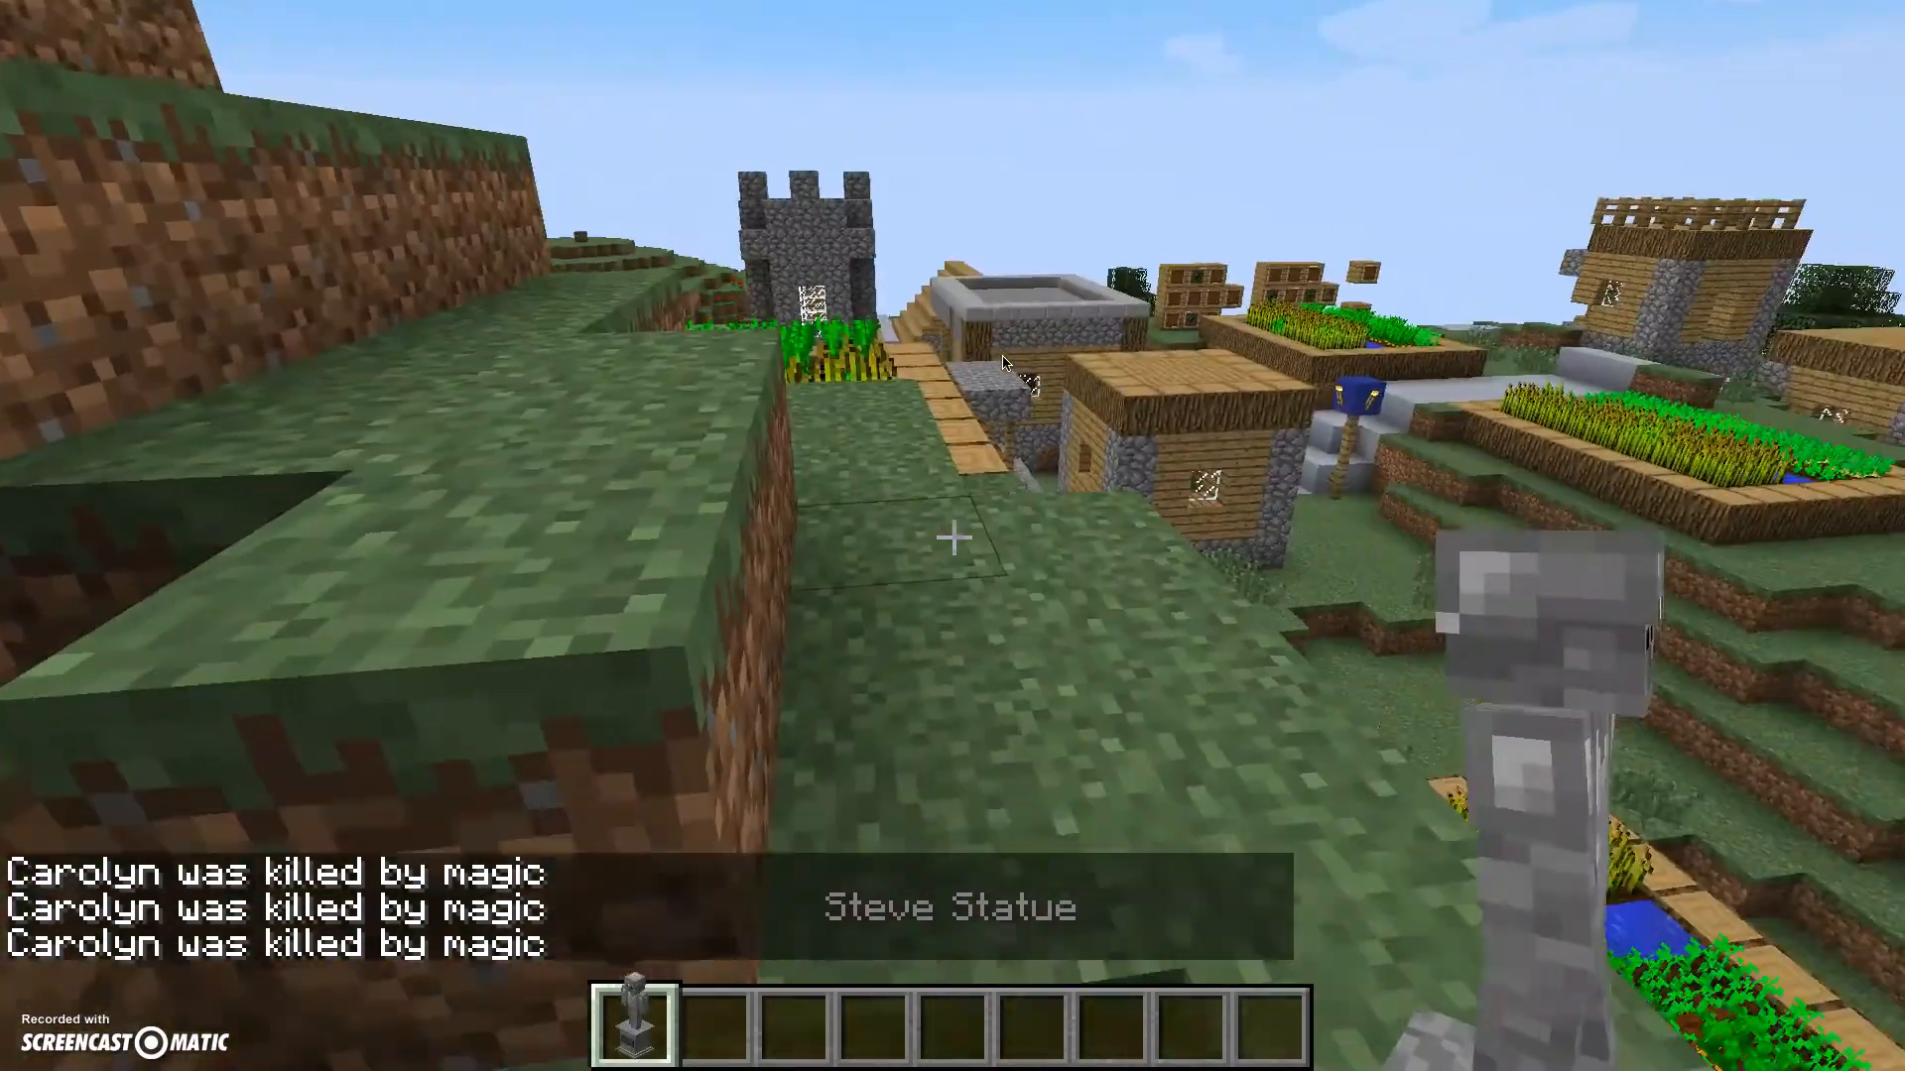
- Open the inventory once the village world has loaded
key("e")
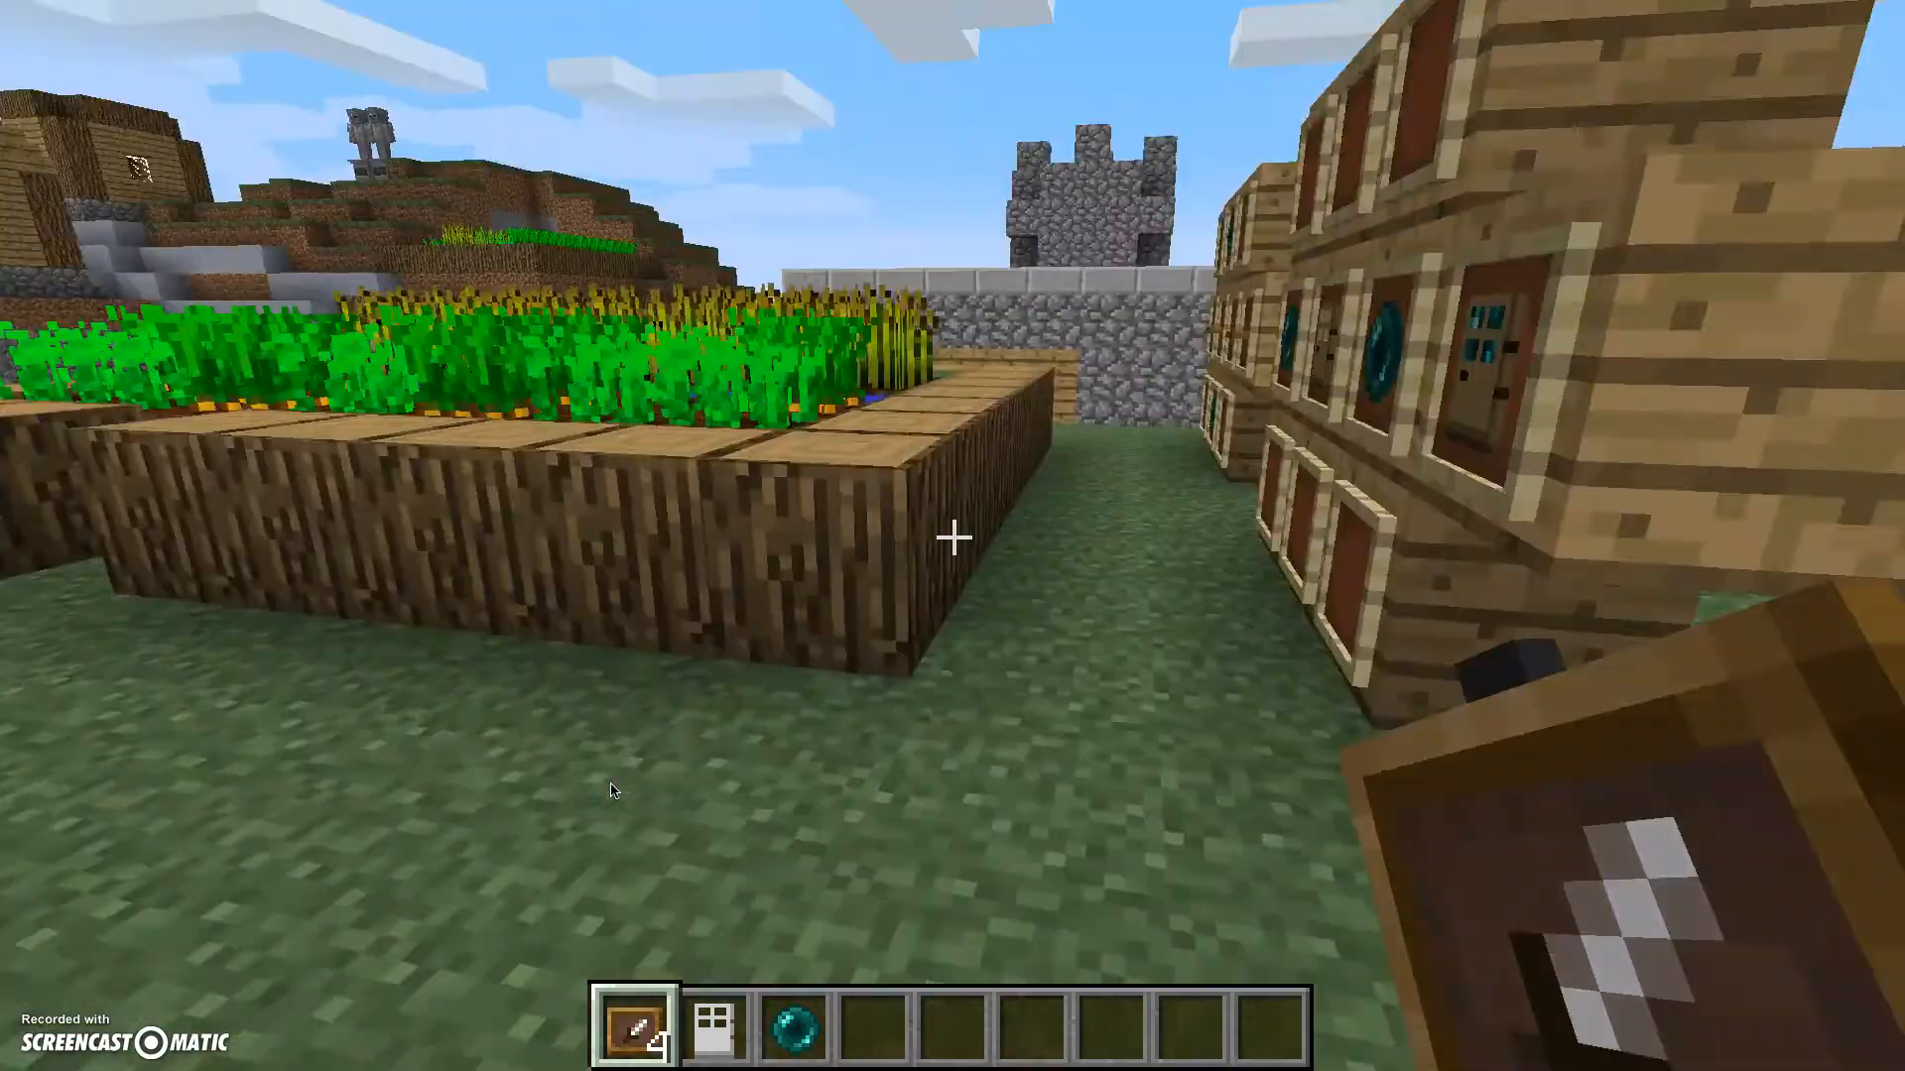
mouse_move(953, 535)
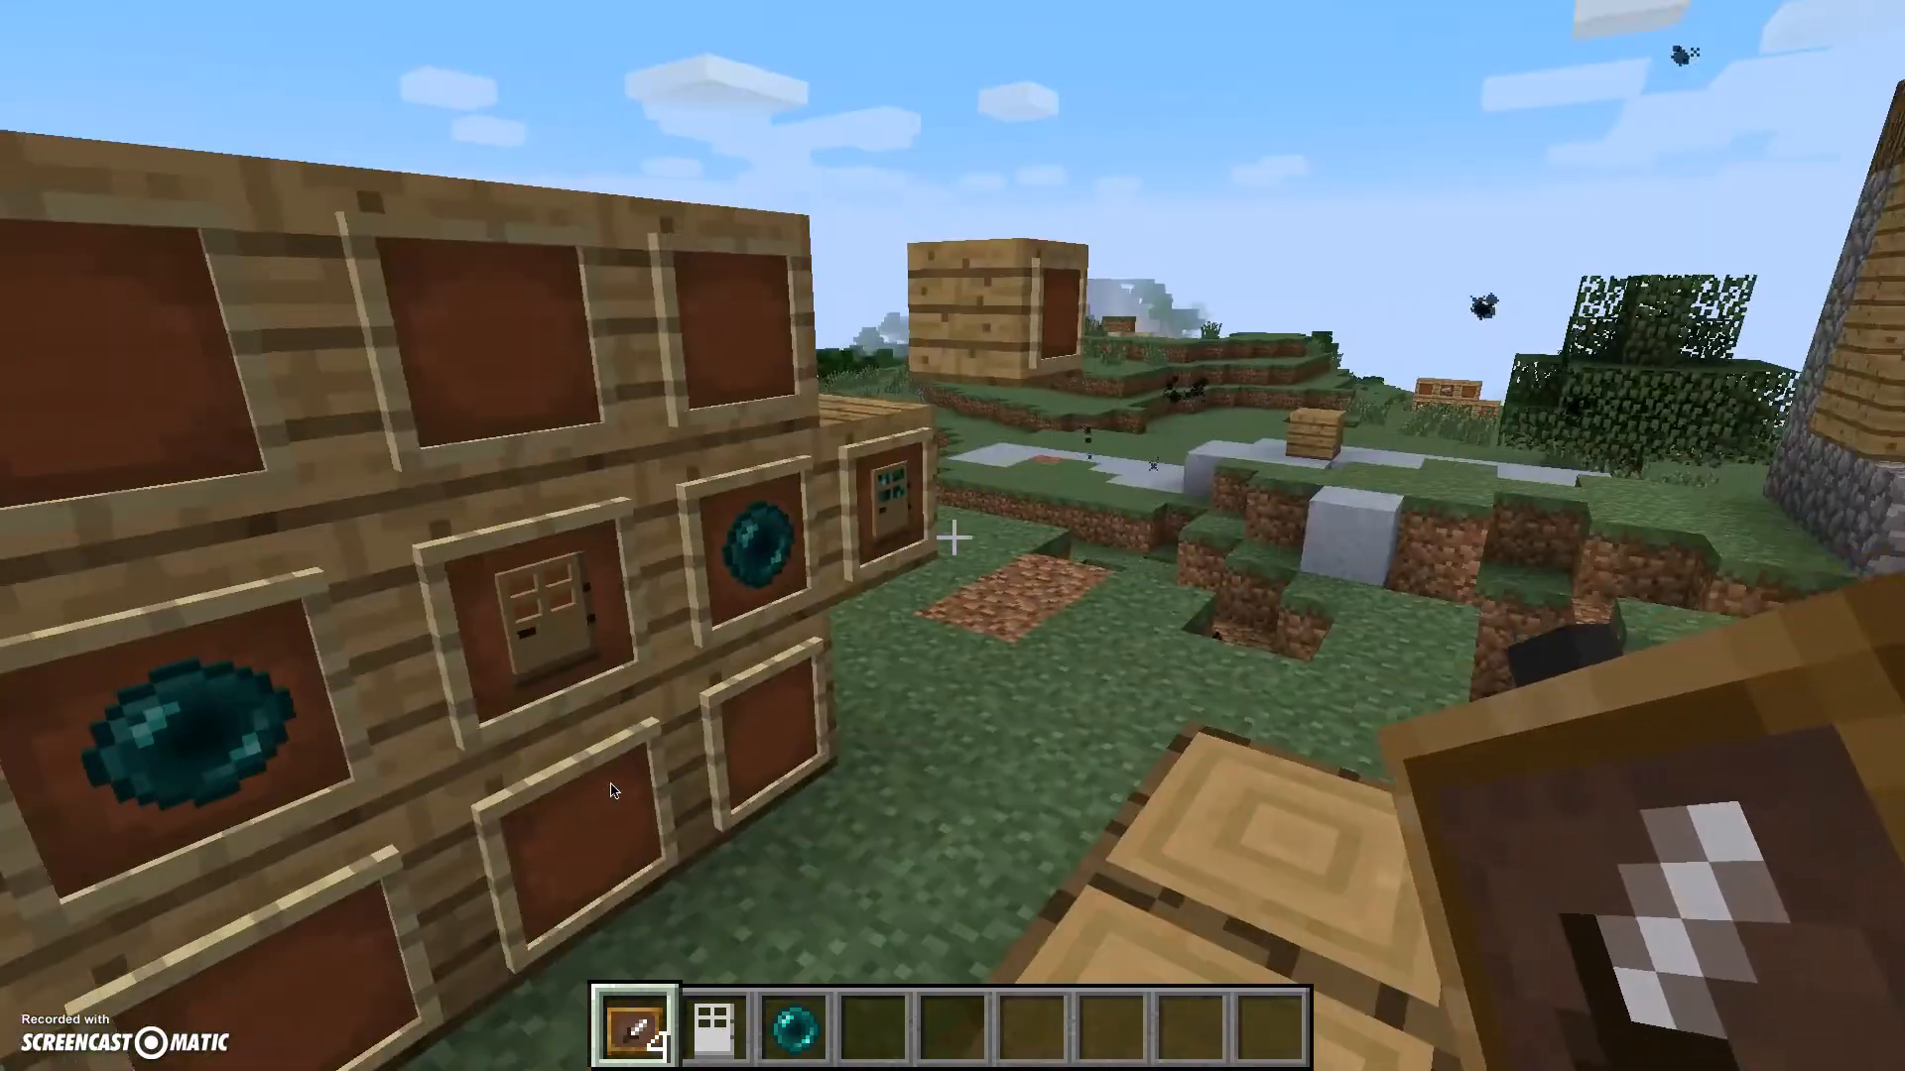